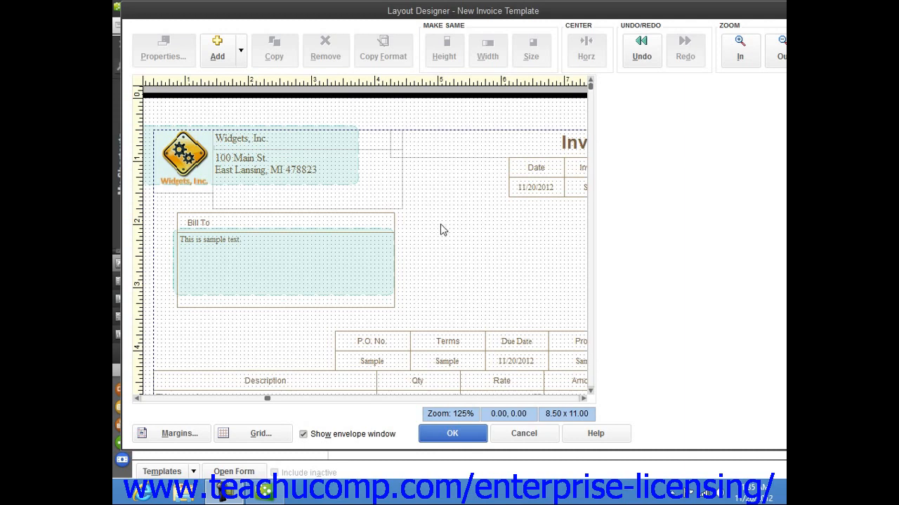
mouse_move(460, 236)
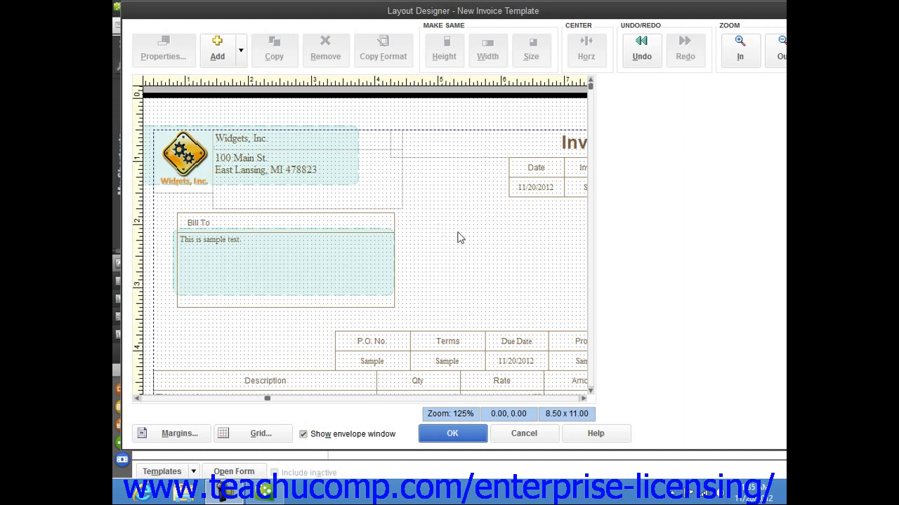
Step: Select the Due Date label and field on the invoice template
left_click(308, 139)
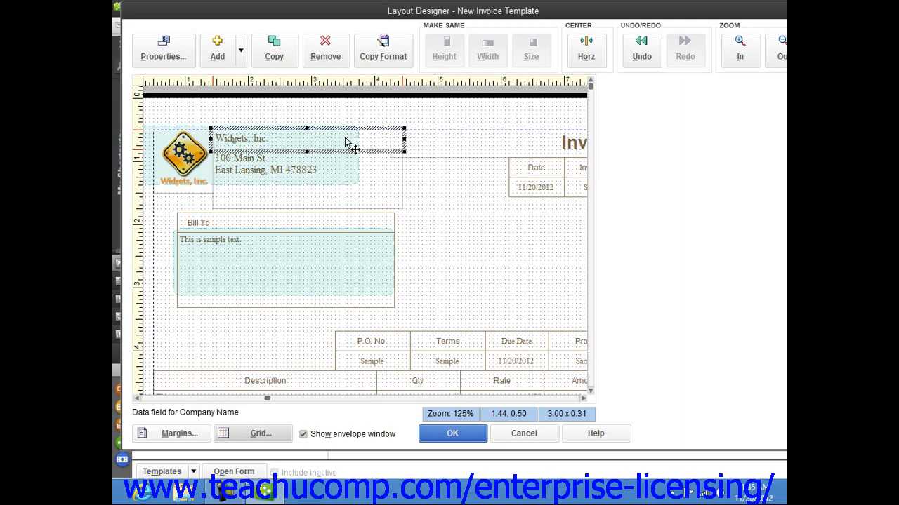
mouse_move(381, 166)
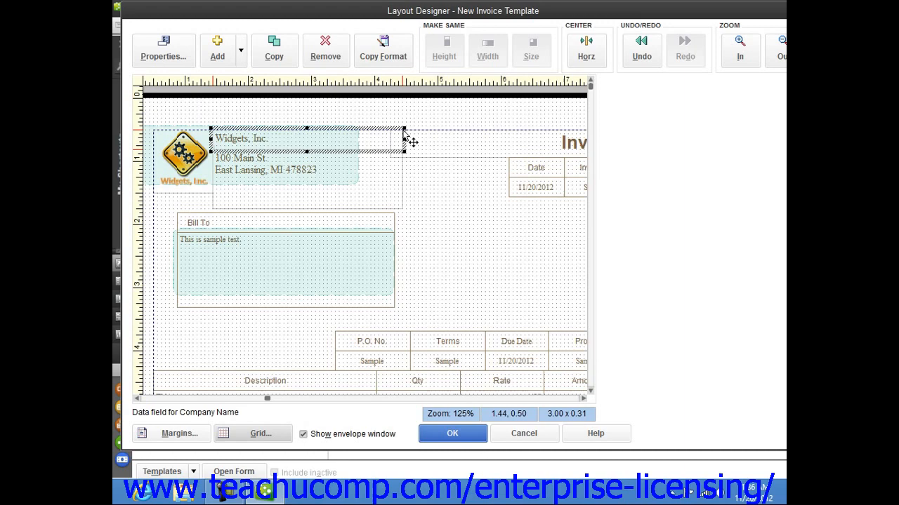
mouse_move(452, 206)
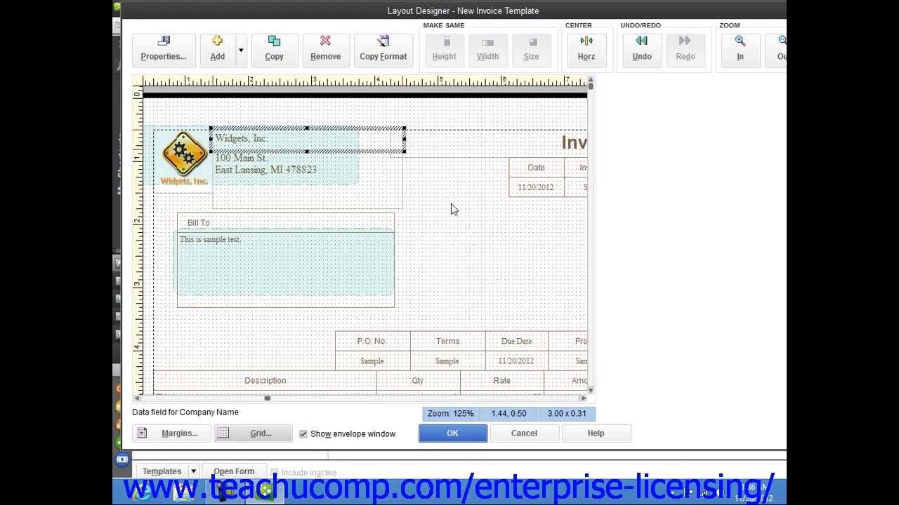
mouse_move(449, 210)
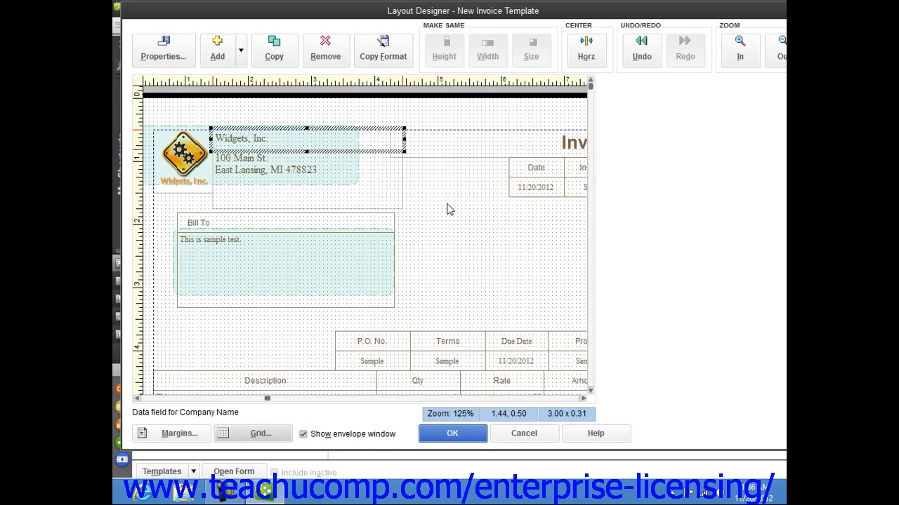
mouse_move(445, 208)
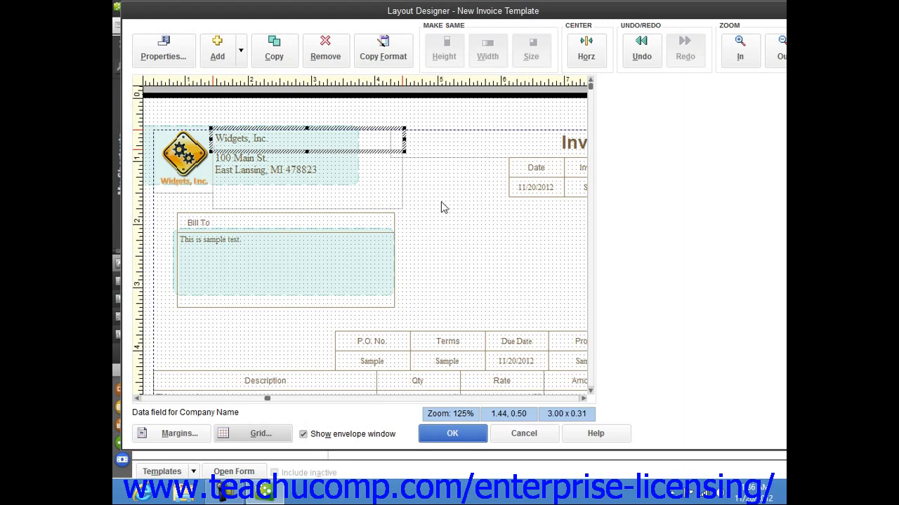
mouse_move(502, 277)
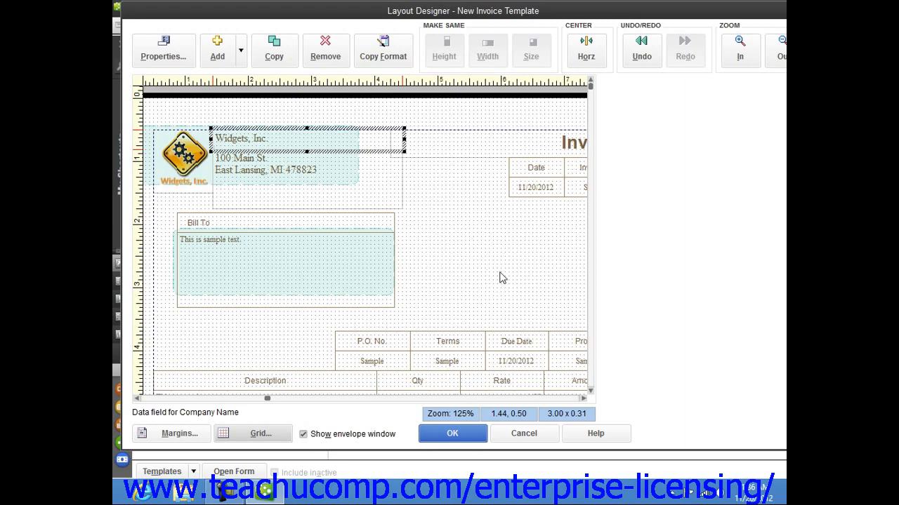
mouse_move(507, 269)
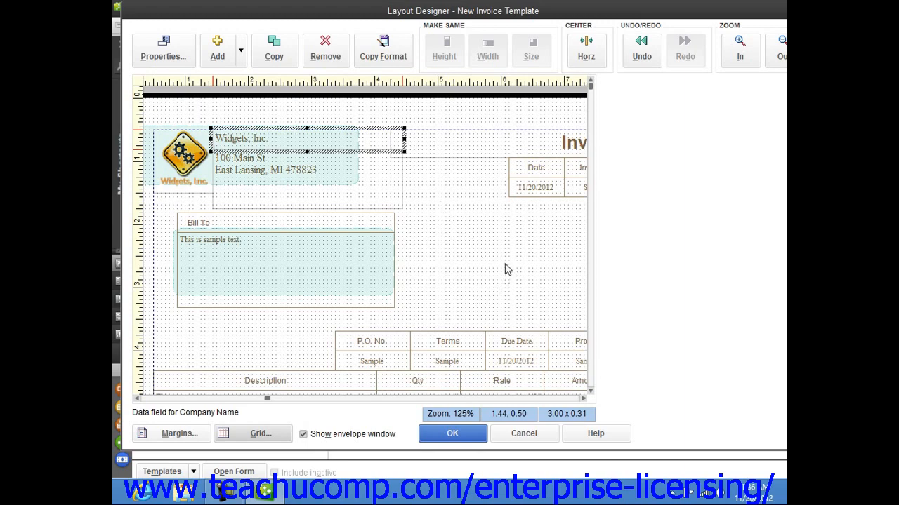
scroll("right", 3)
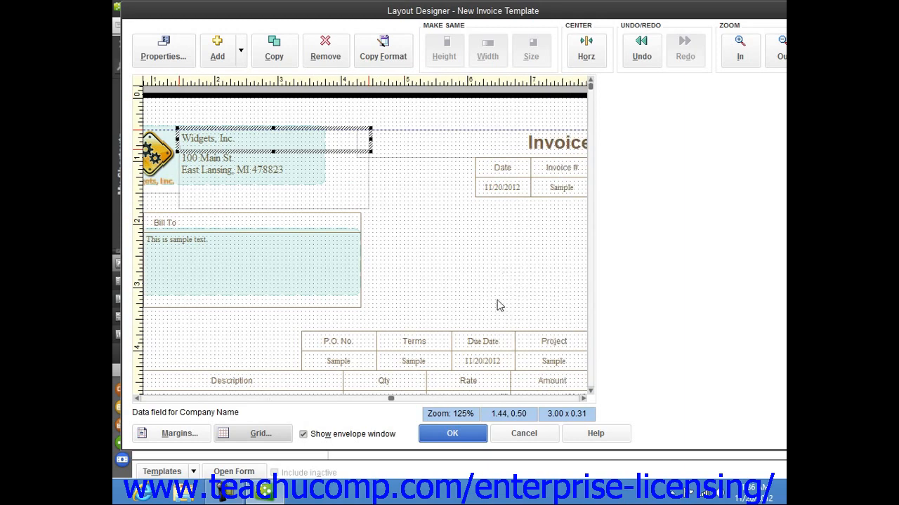
left_click(481, 341)
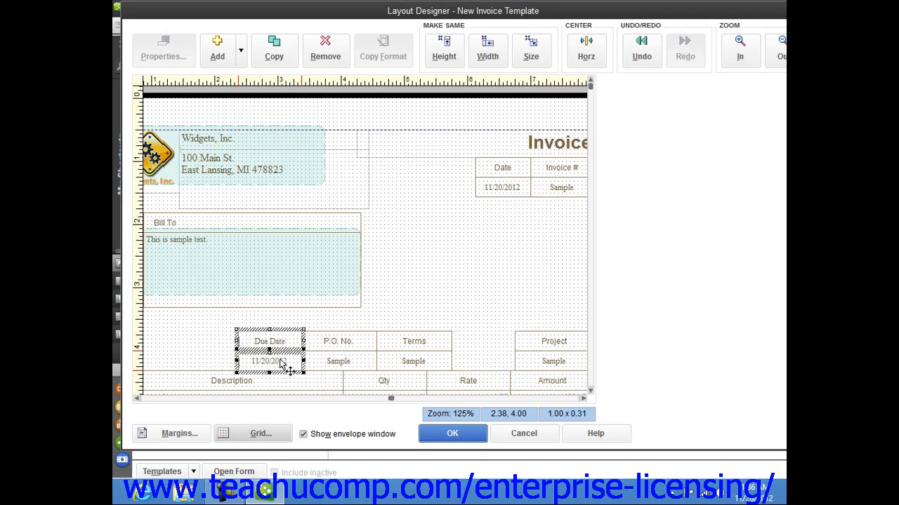
mouse_move(481, 320)
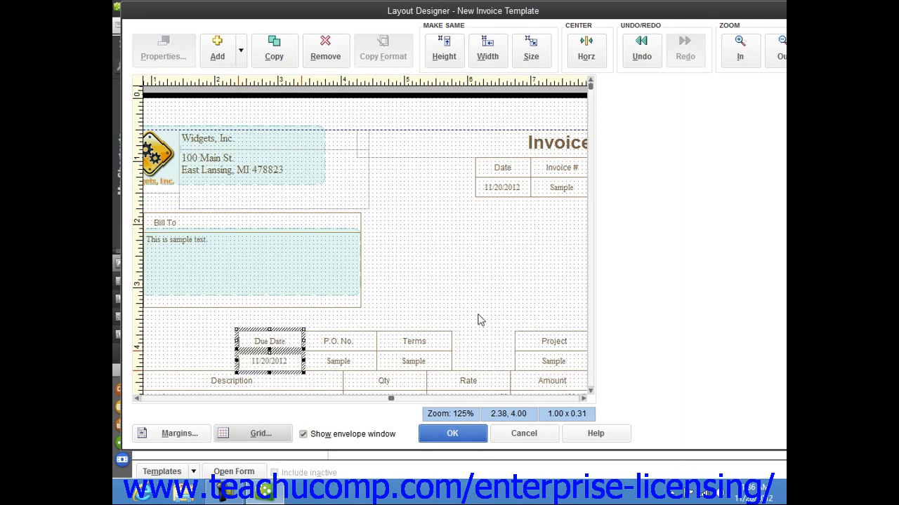
Step: Deselect, reselect the Due Date label to check placement, then clear the selection
left_click(468, 319)
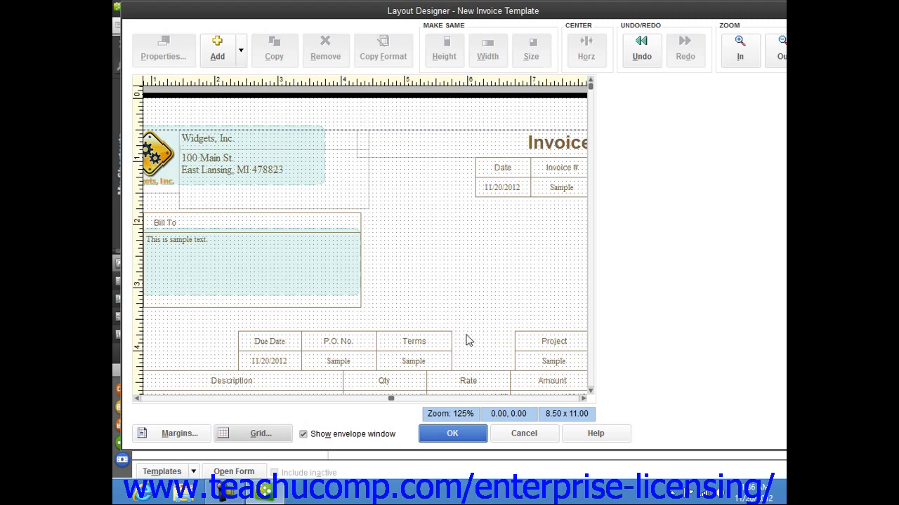
mouse_move(441, 321)
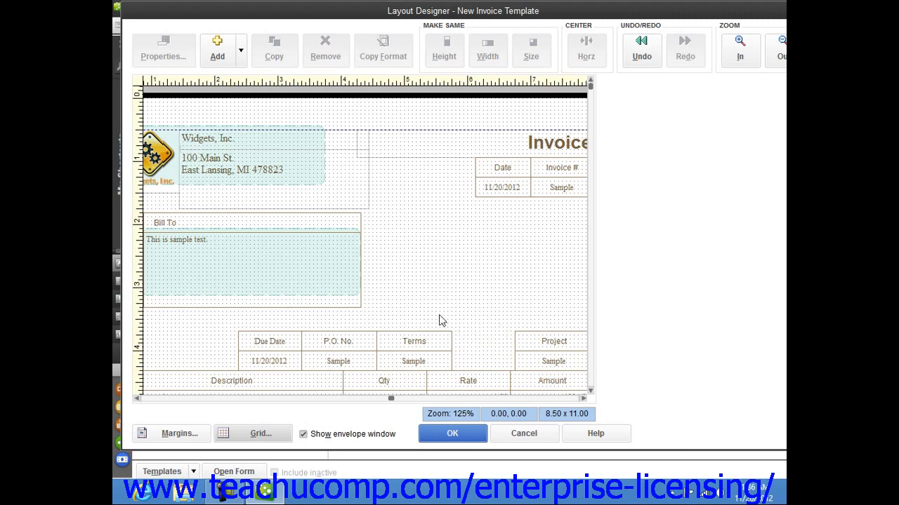
left_click(269, 341)
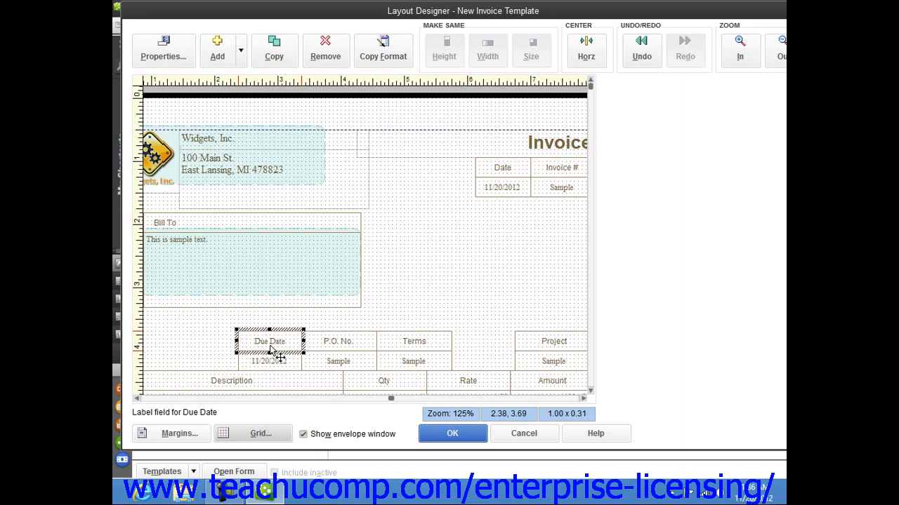
mouse_move(281, 367)
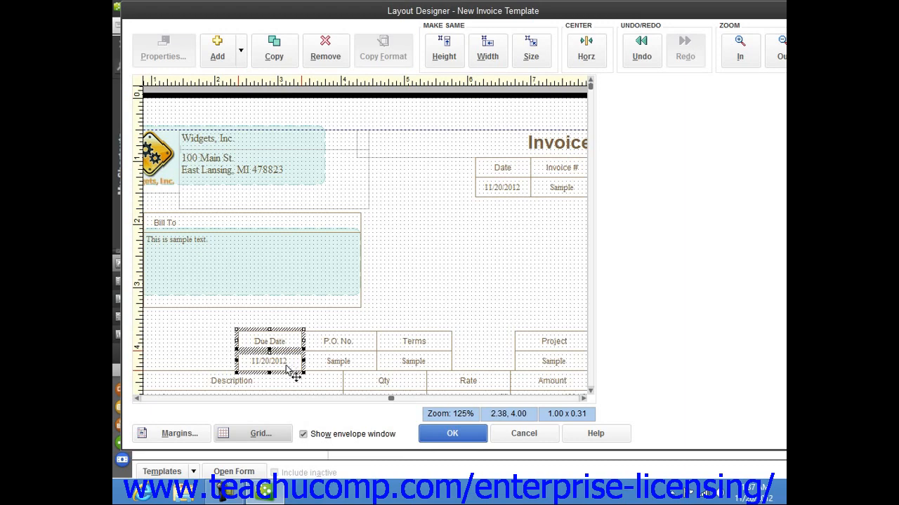
mouse_move(464, 271)
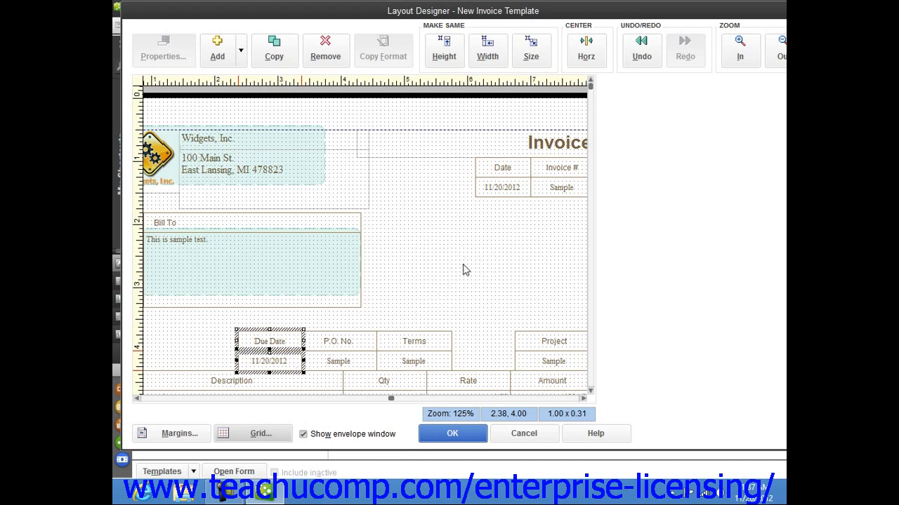
left_click(465, 271)
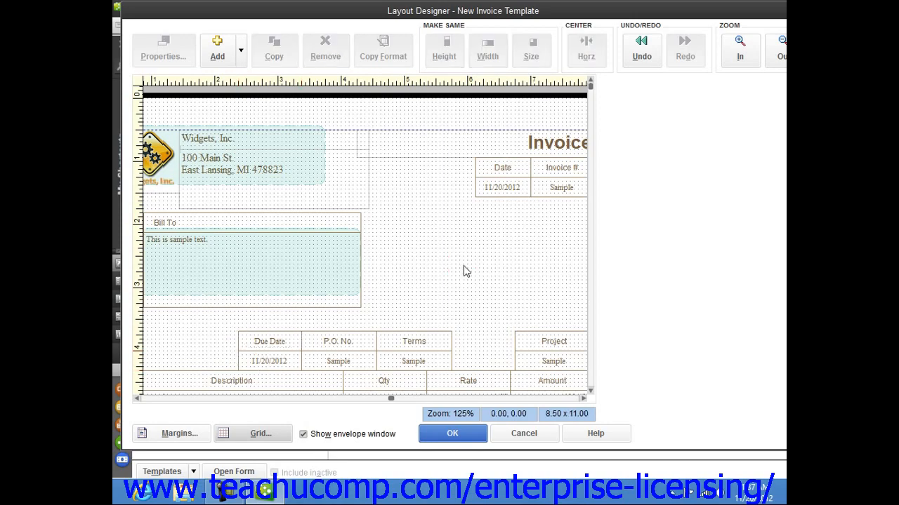